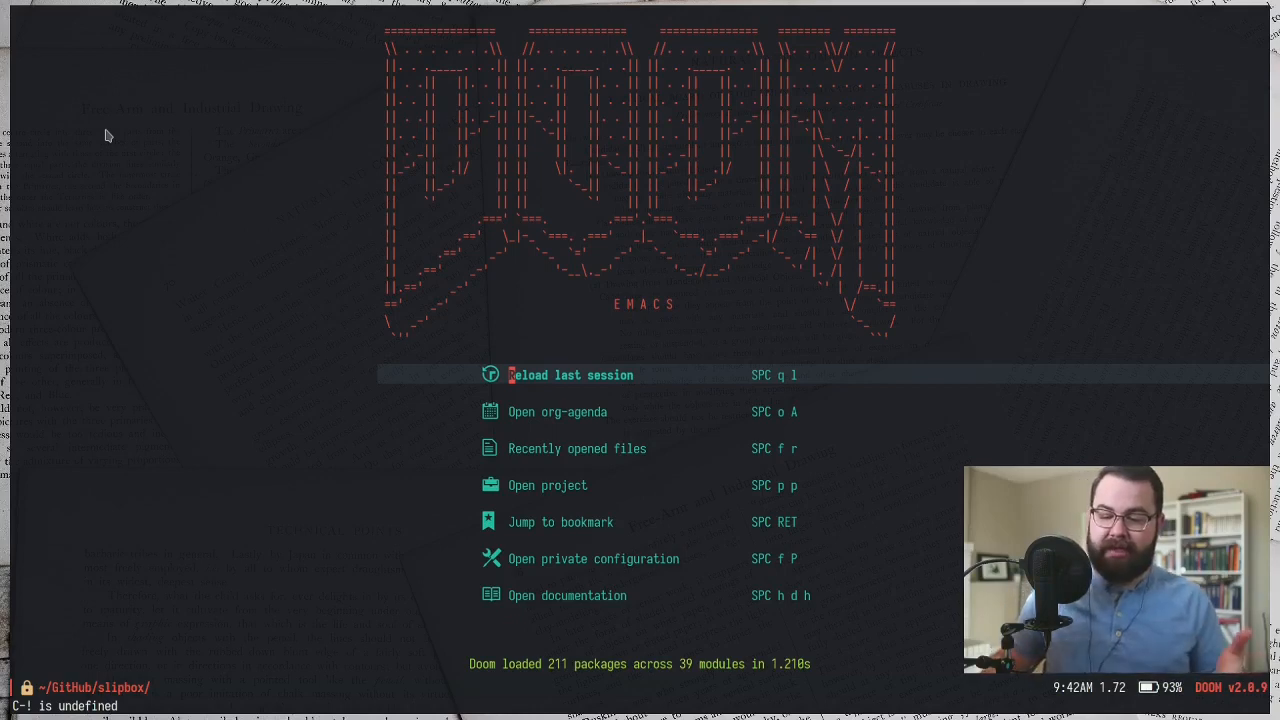
pyautogui.moveTo(392, 504)
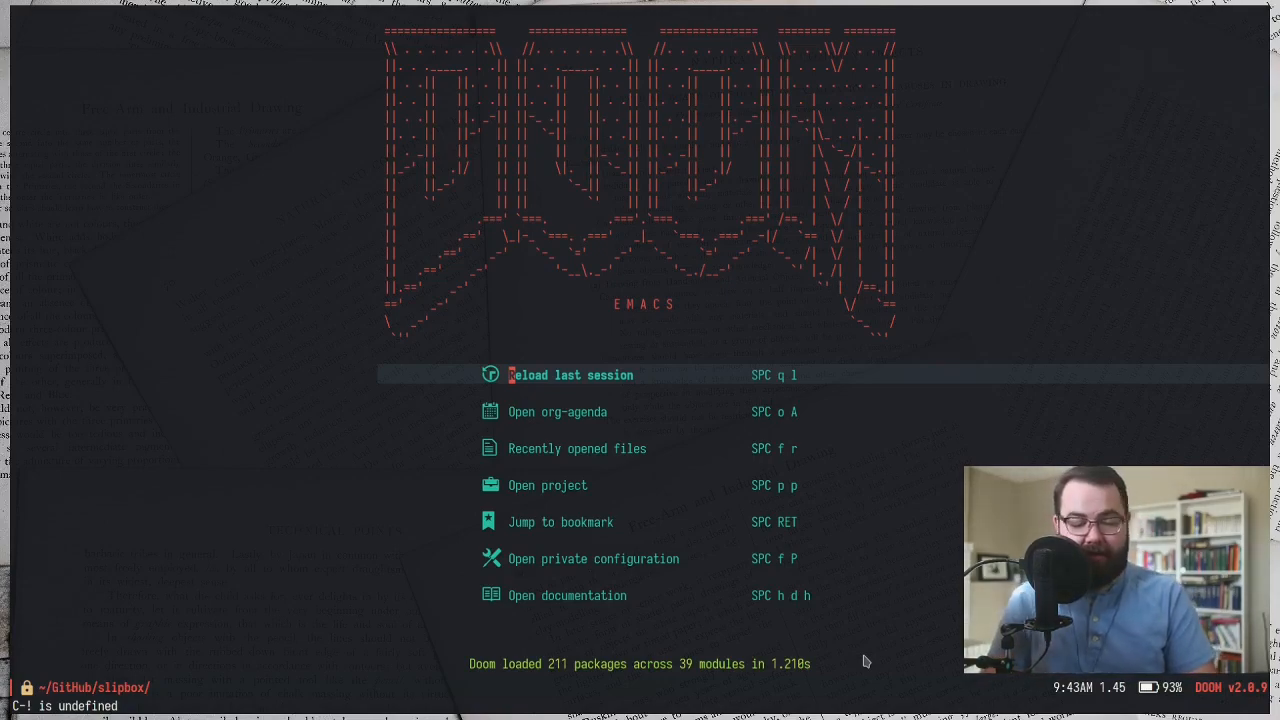
pyautogui.moveTo(186, 620)
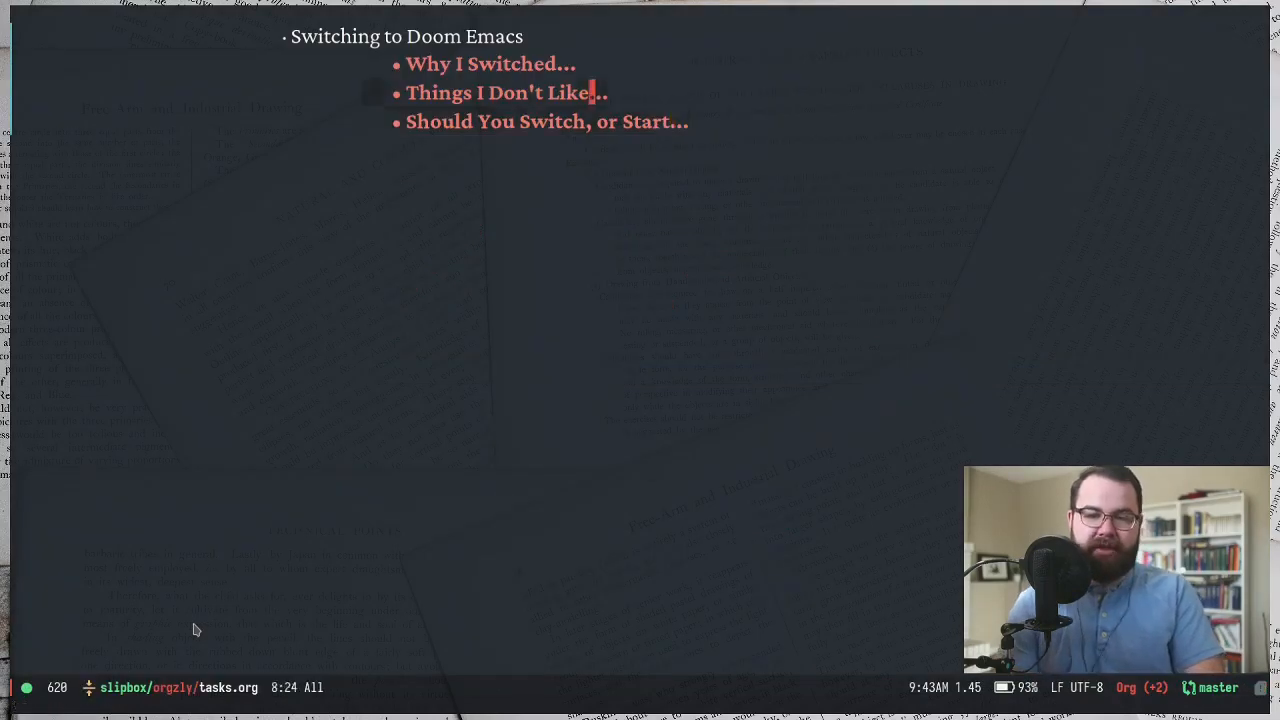
# - Open the init.el modules file and scroll to the top of the enabled modules list
pyautogui.press('Tab')
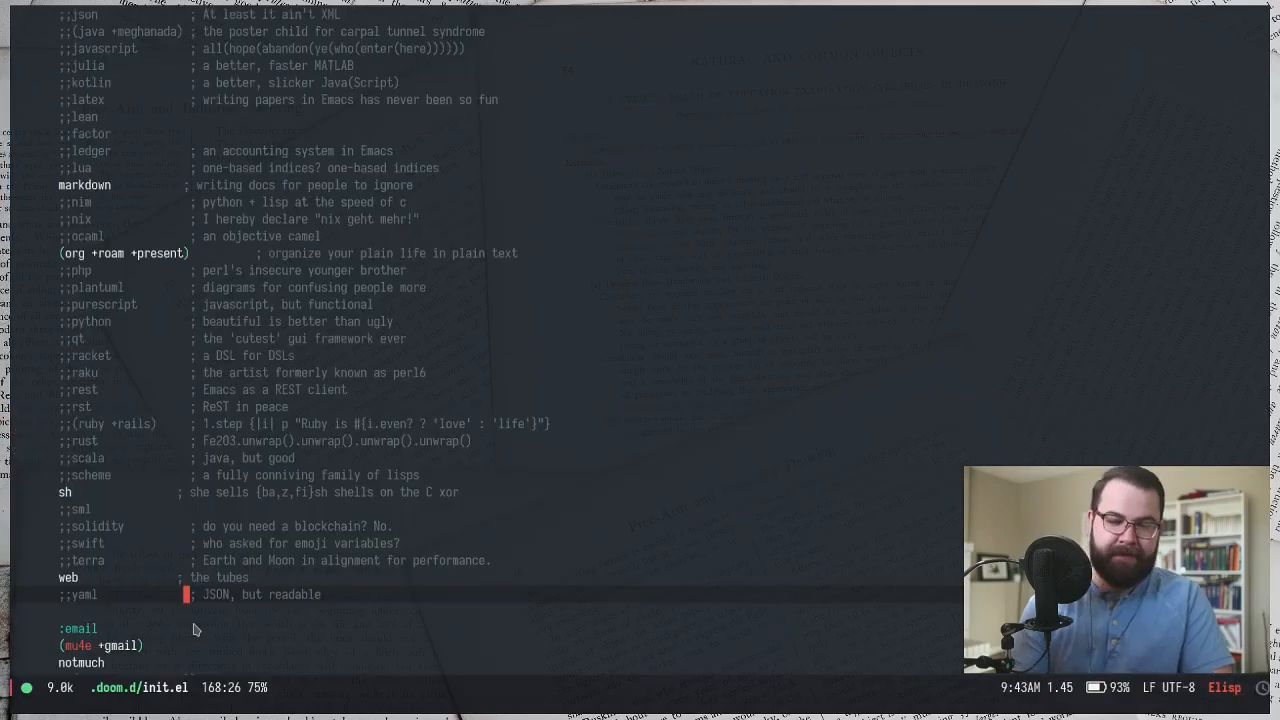
pyautogui.scroll(3)
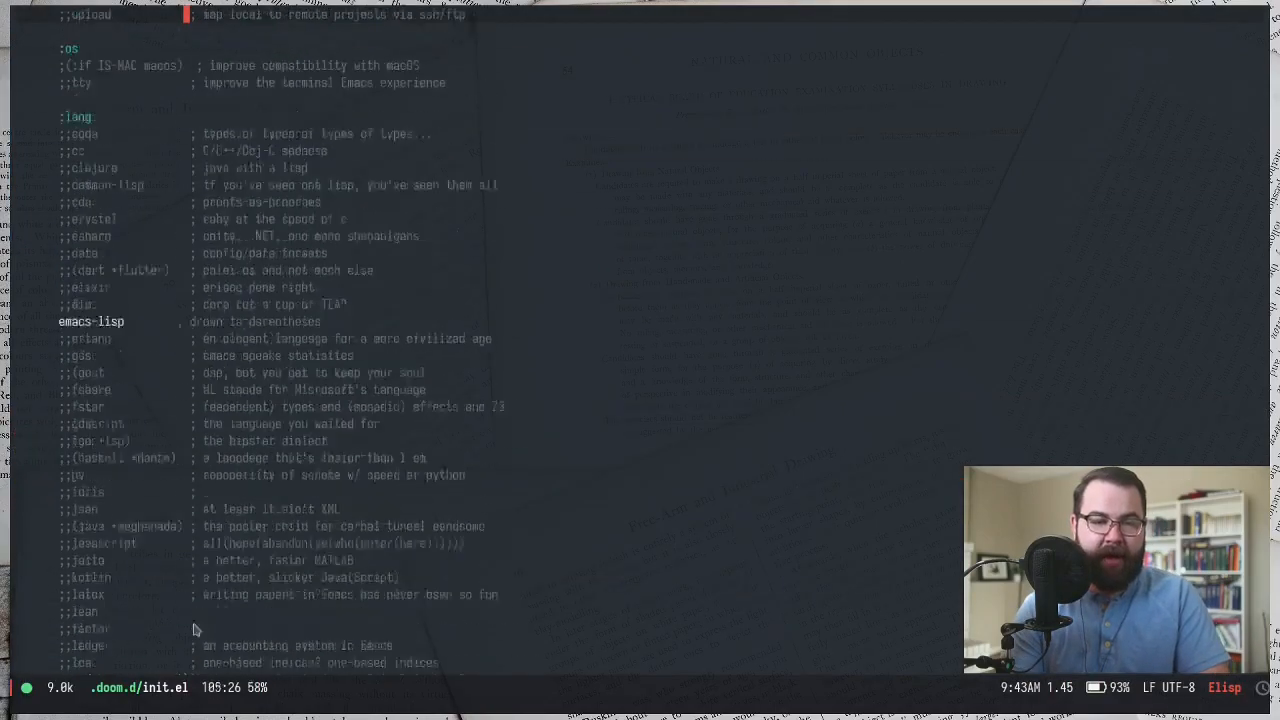
pyautogui.scroll(3)
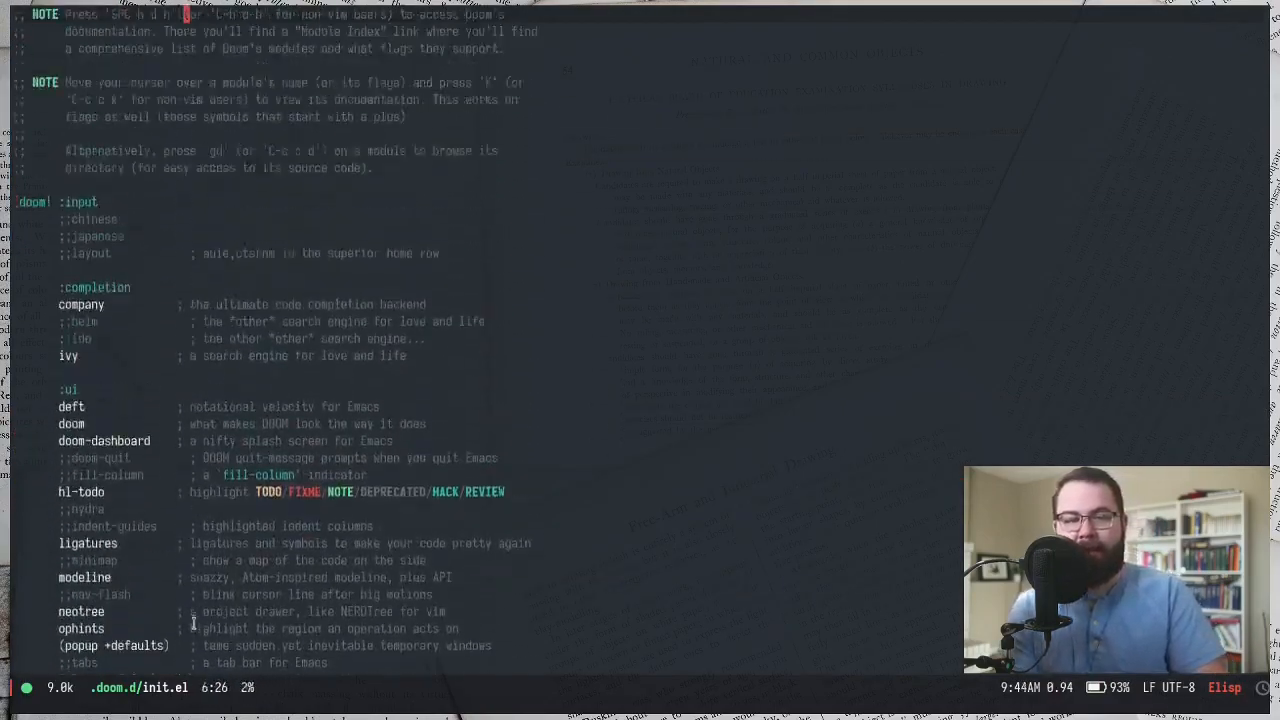
pyautogui.scroll(3)
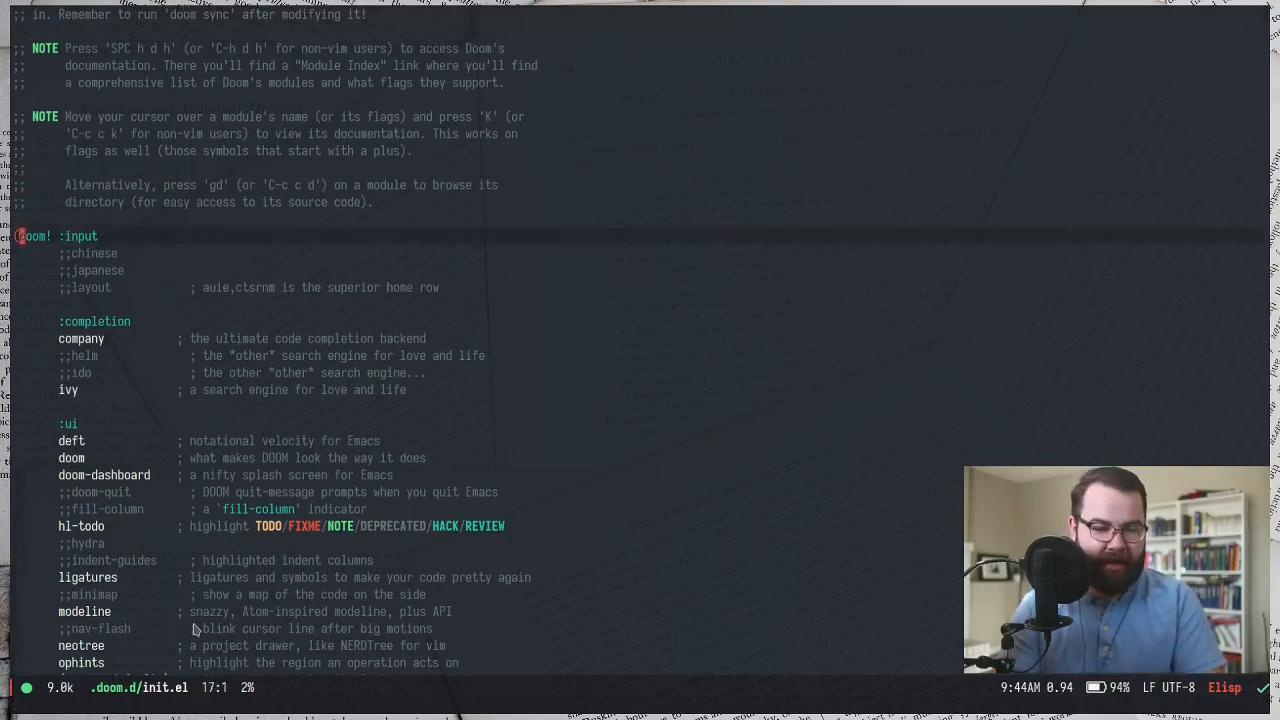
# - Scroll init.el down through the editor, emacs, term, checkers and tools module sections
pyautogui.scroll(-3)
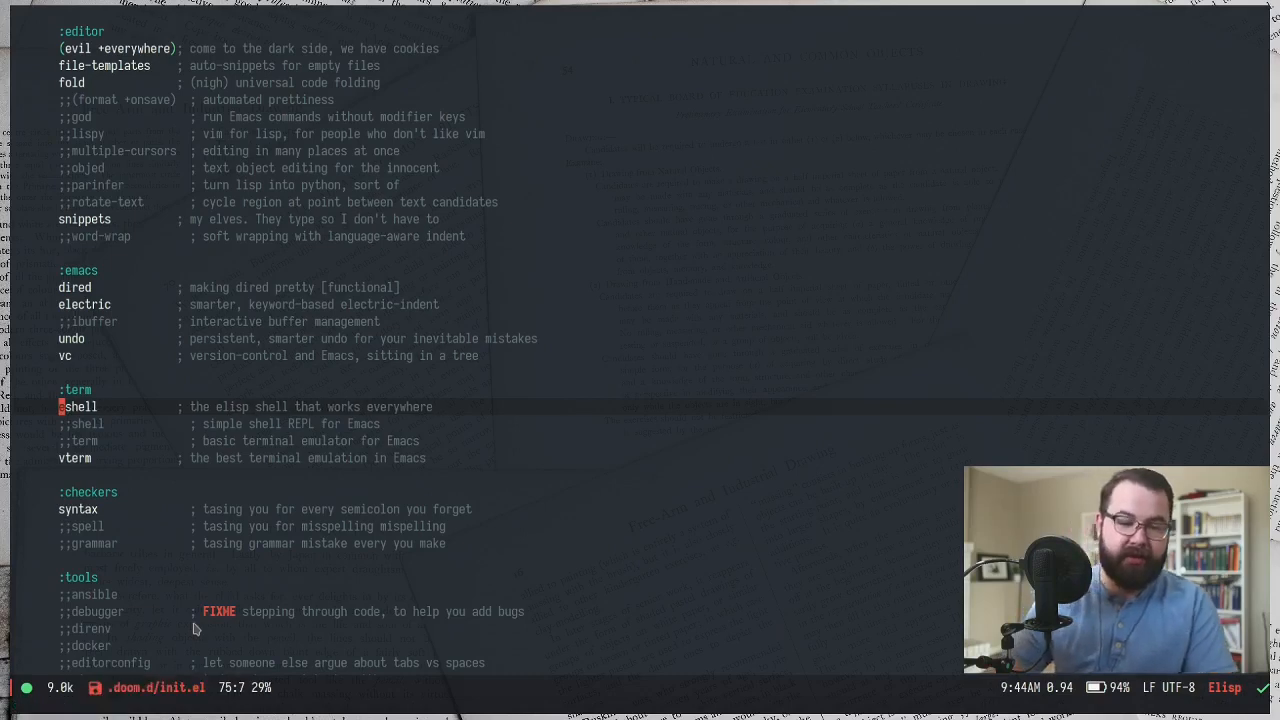
pyautogui.scroll(-3)
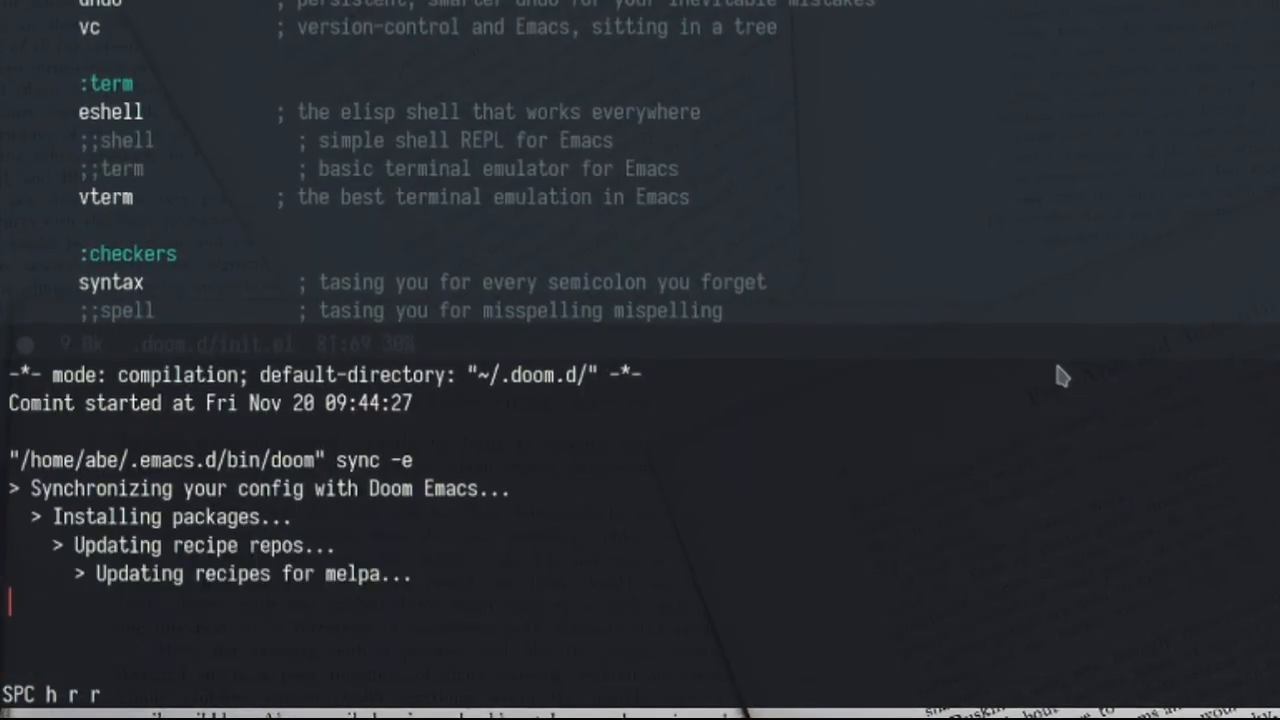
pyautogui.scroll(-3)
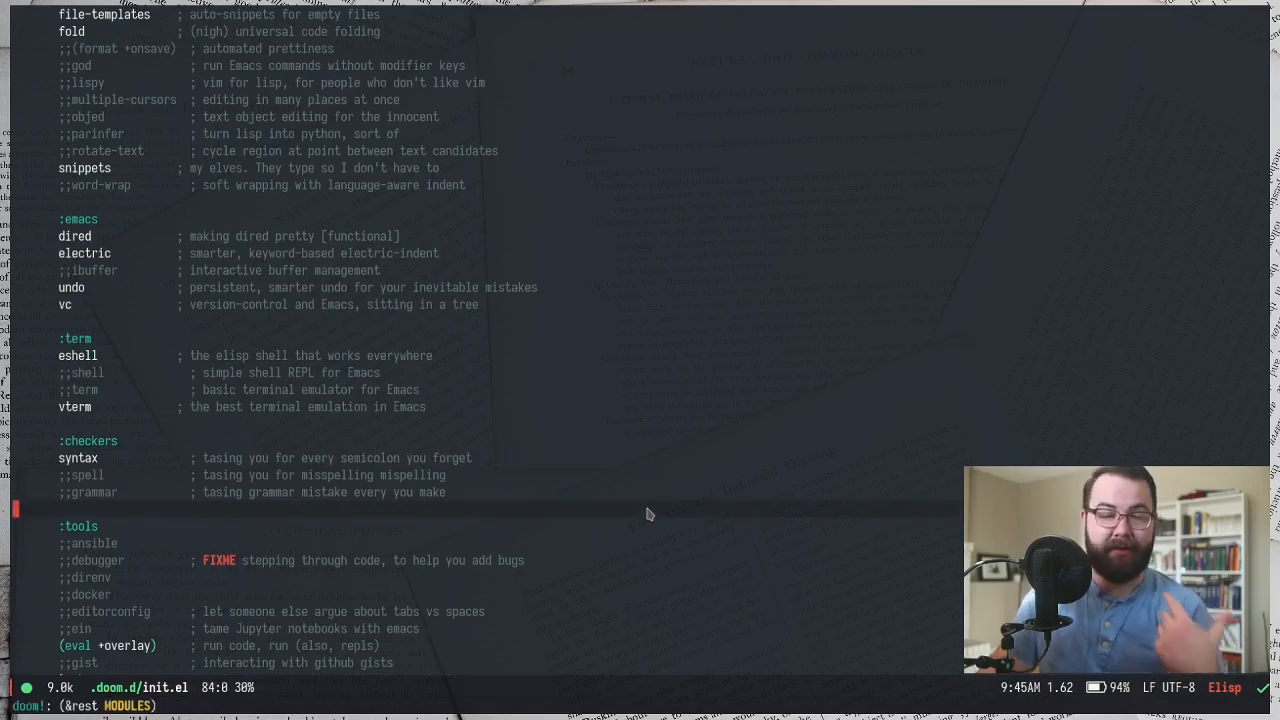
pyautogui.click(1148, 688)
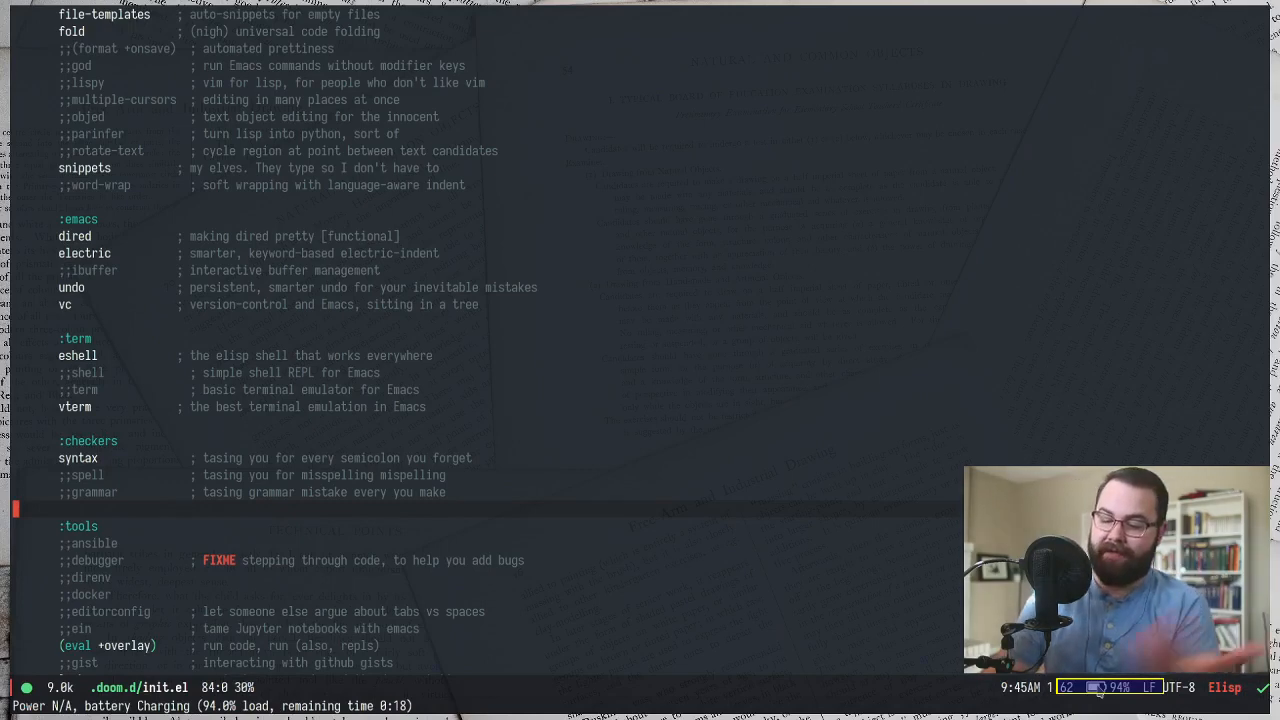
pyautogui.moveTo(186, 628)
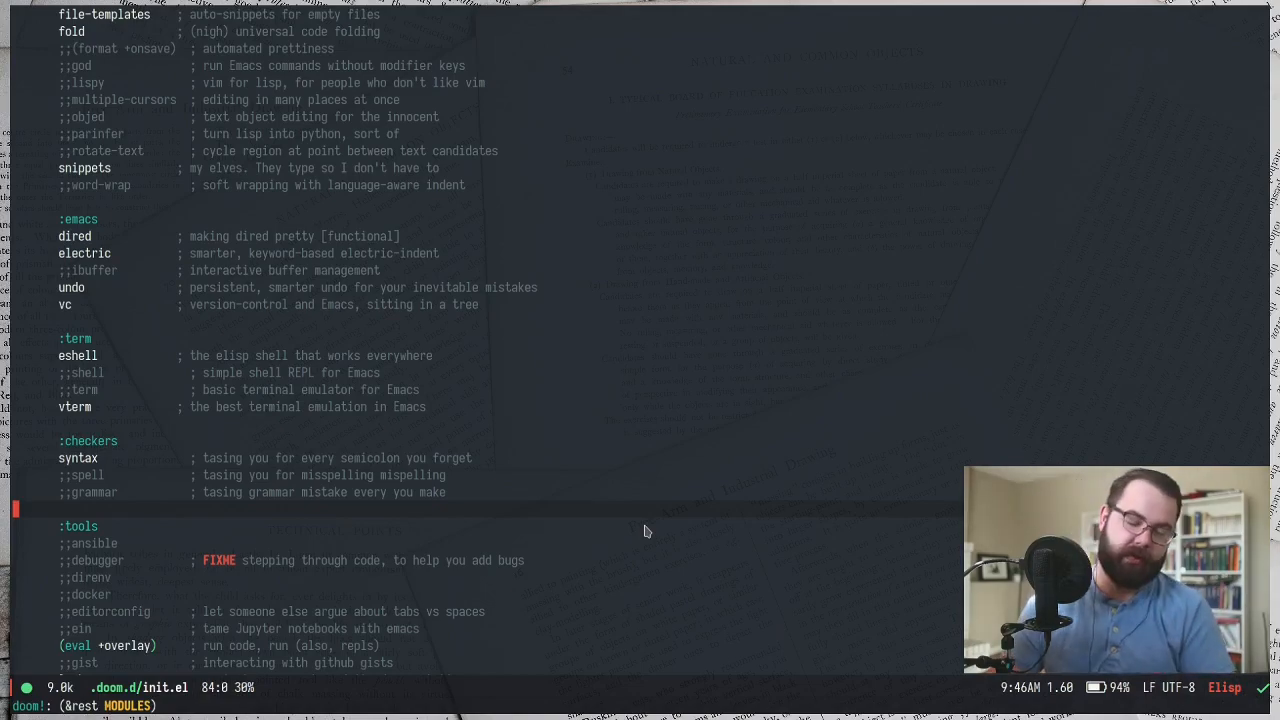
pyautogui.scroll(-3)
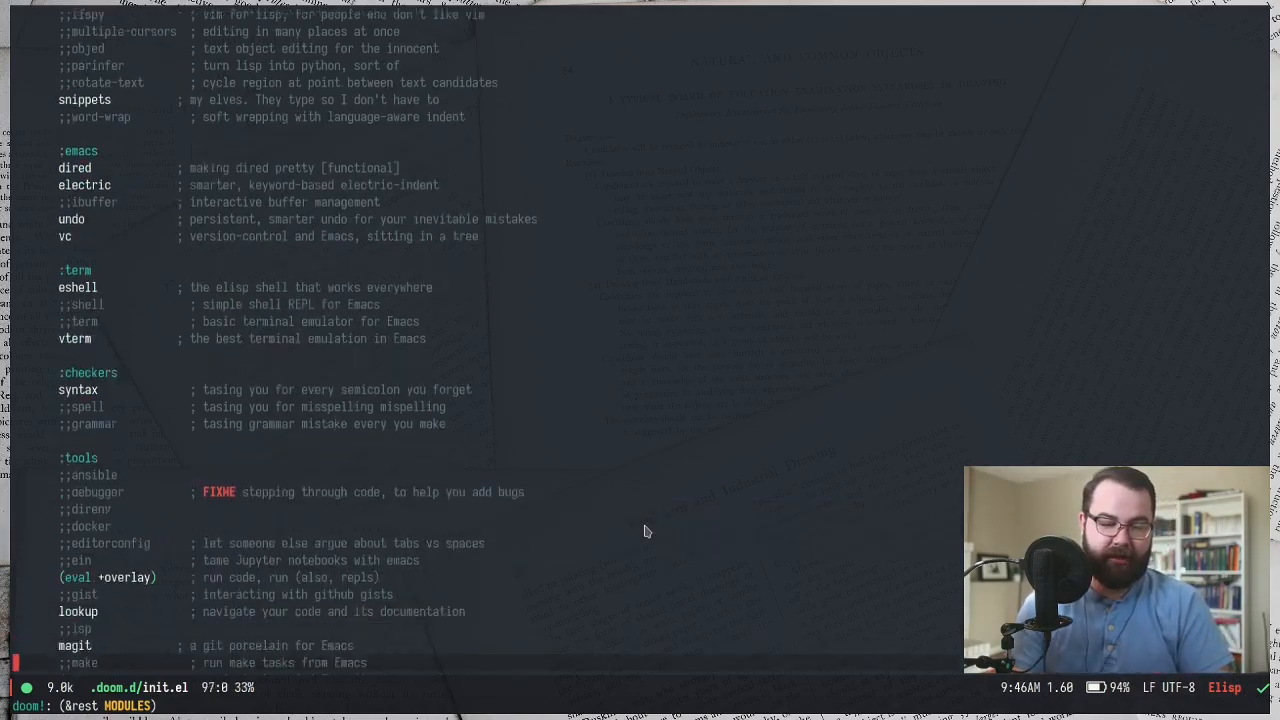
pyautogui.scroll(-3)
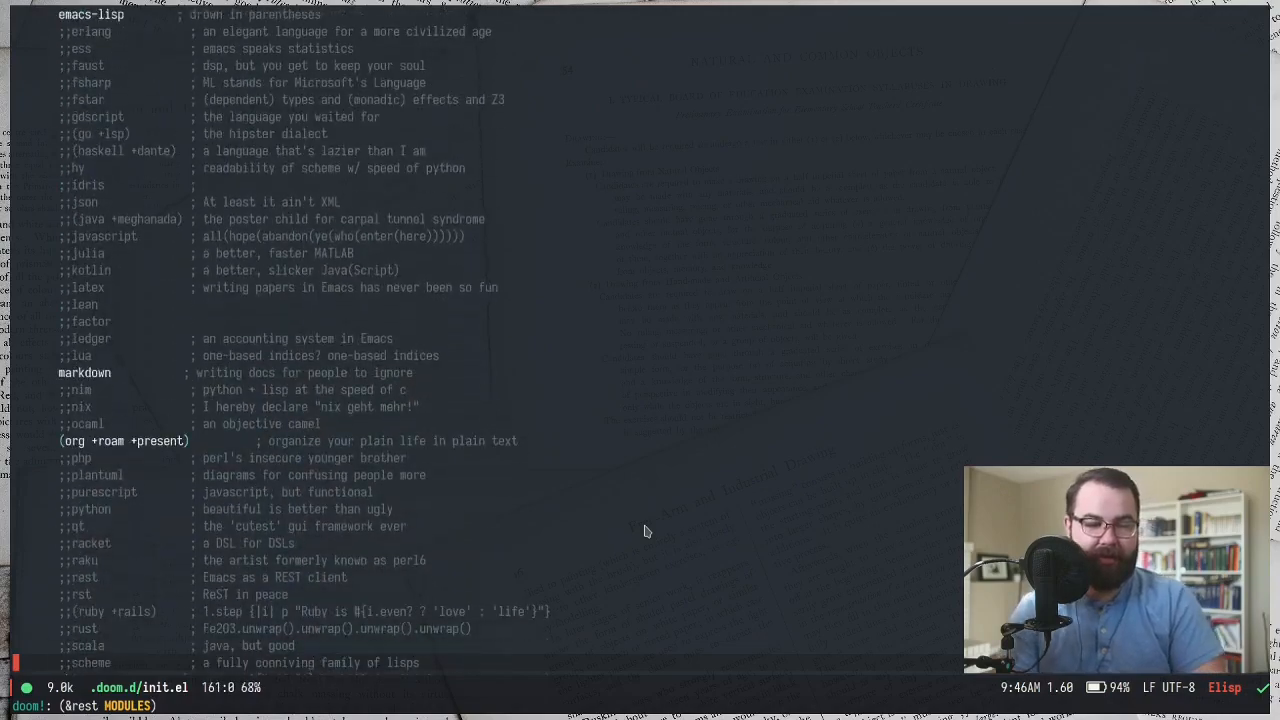
# - Replace the org module's flags so the entry reads (org +roam)
pyautogui.scroll(-3)
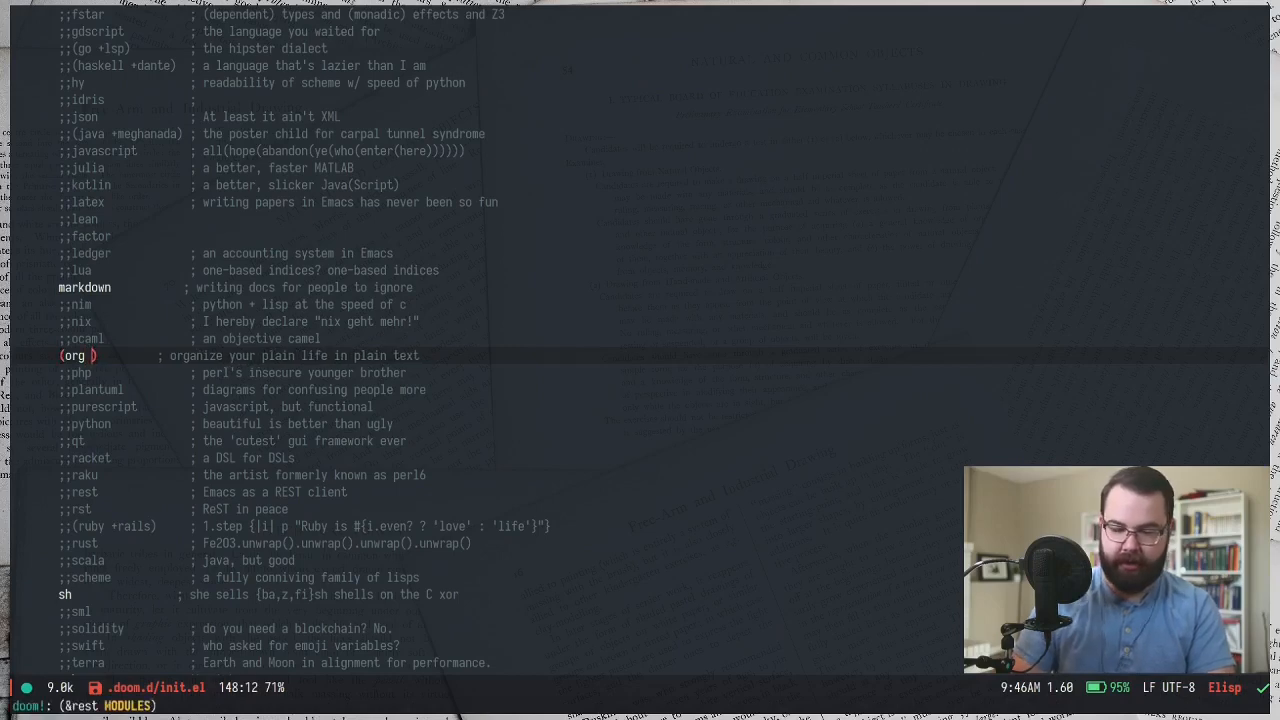
pyautogui.write('+roam')
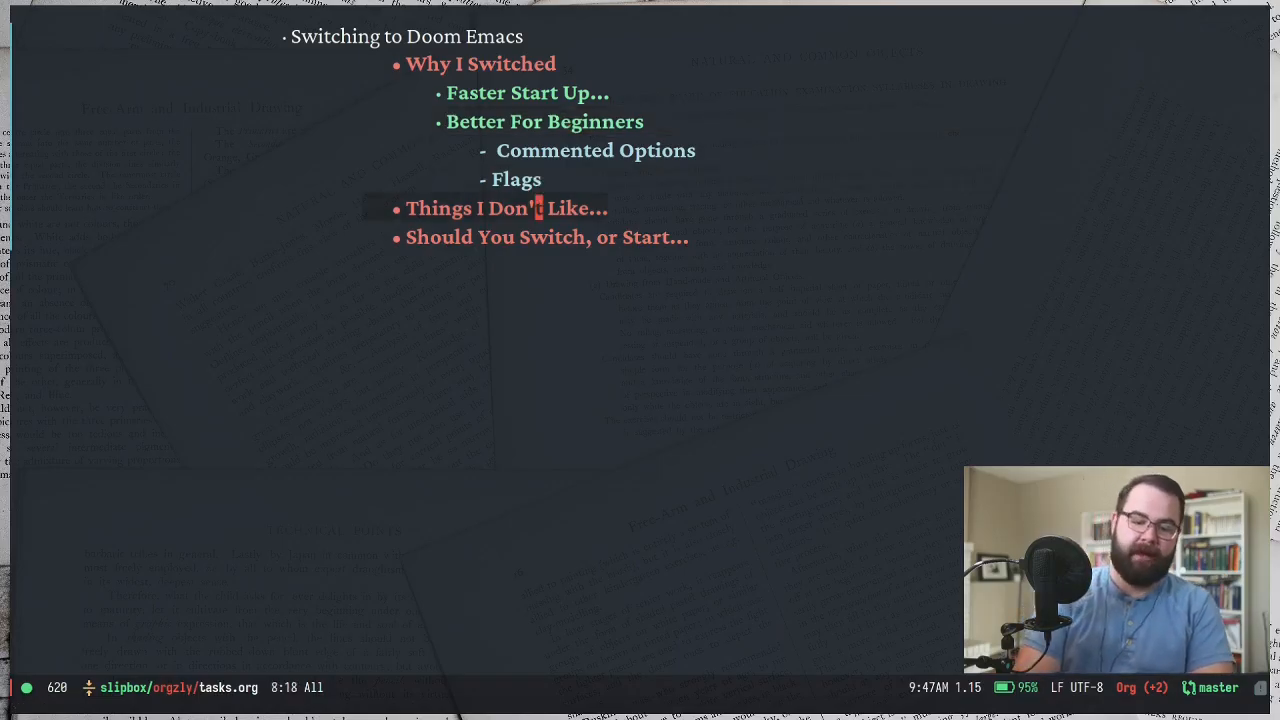
# - Unfold 'Things I Don't Like' to reveal the Roam backlinks and confusing dotfiles points
pyautogui.press('TAB')
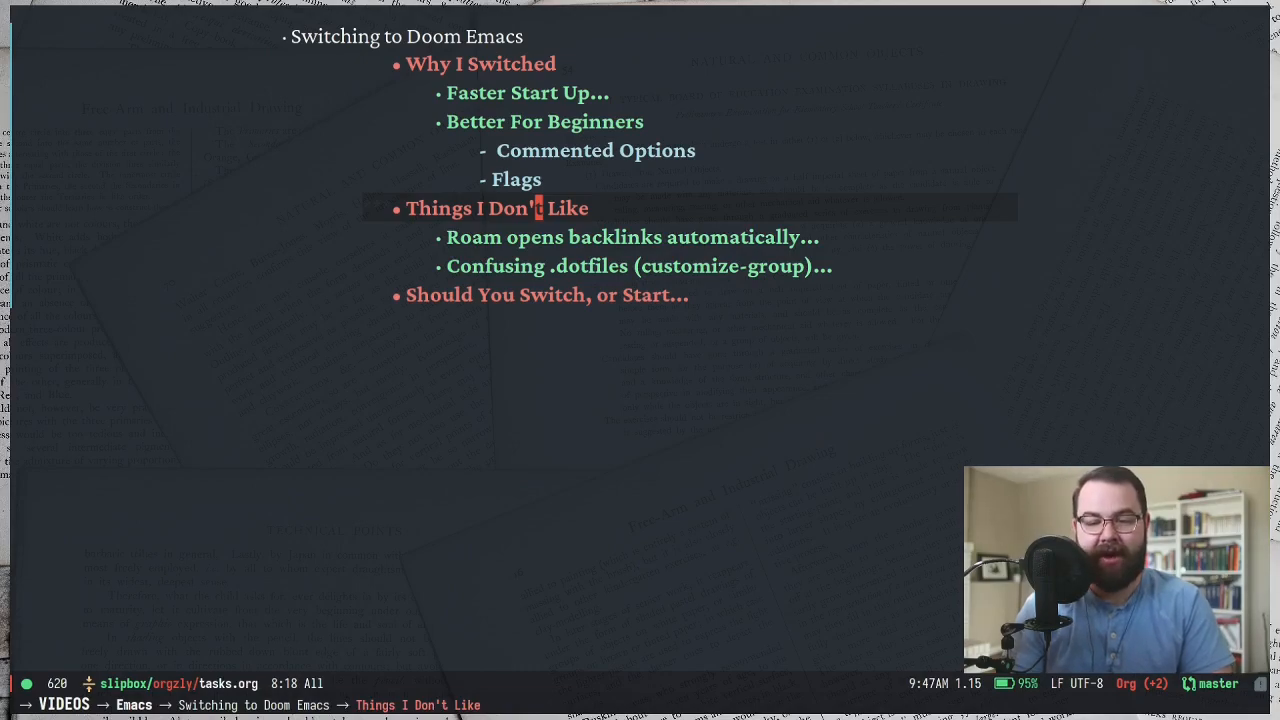
pyautogui.press('SPC')
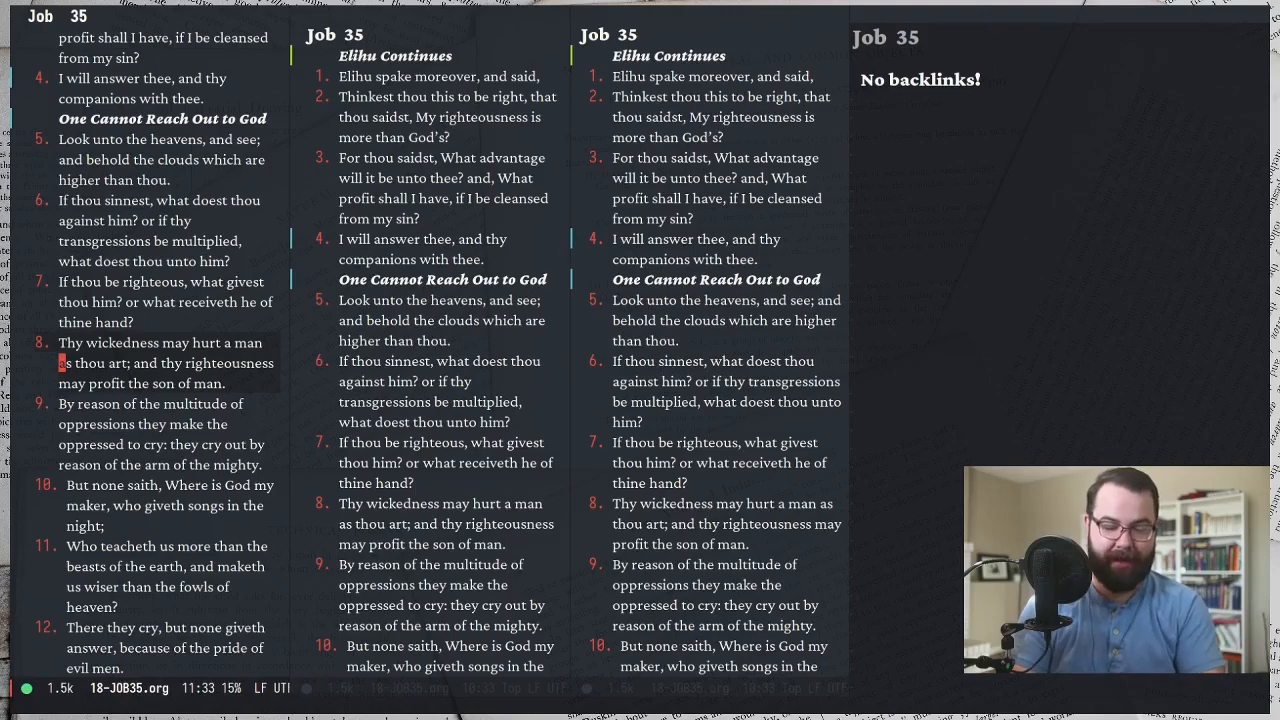
# - Browse the Job 35 note with the org-roam backlinks pane reporting 'No backlinks!'
pyautogui.scroll(-3)
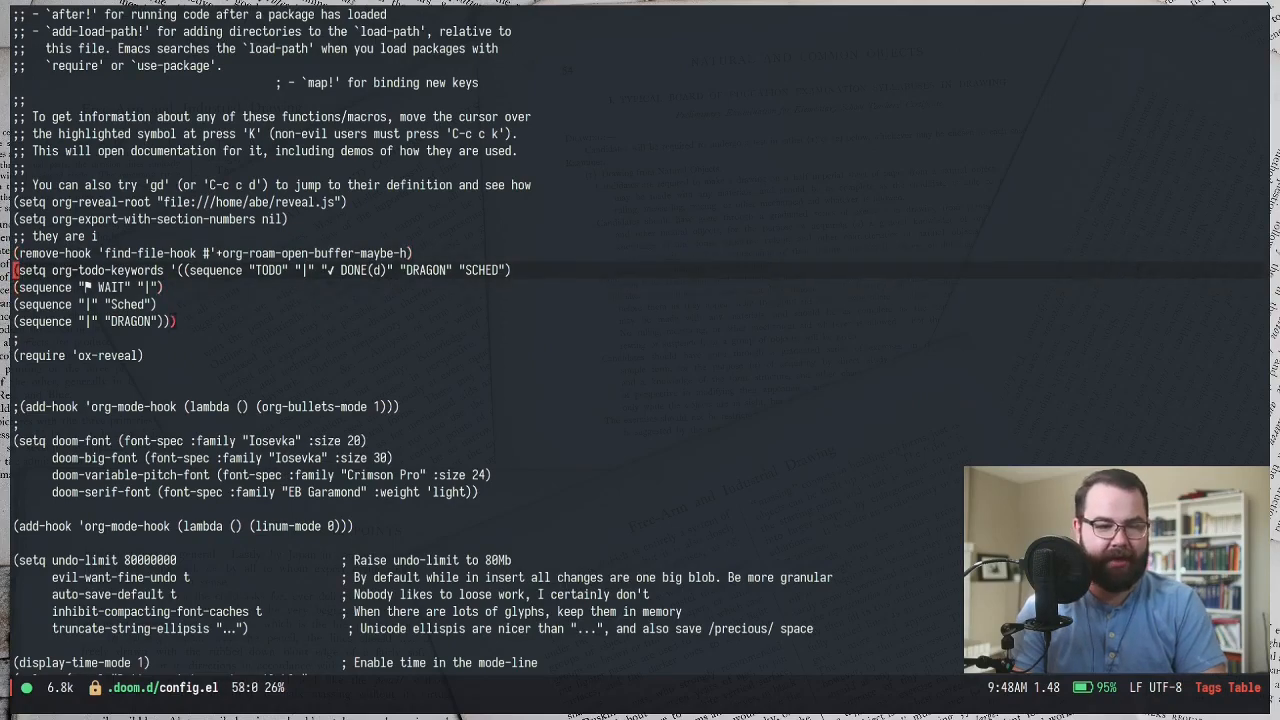
# - Browse config.el's org, todo keyword and font settings near the remove-hook backlinks line
pyautogui.press('up')
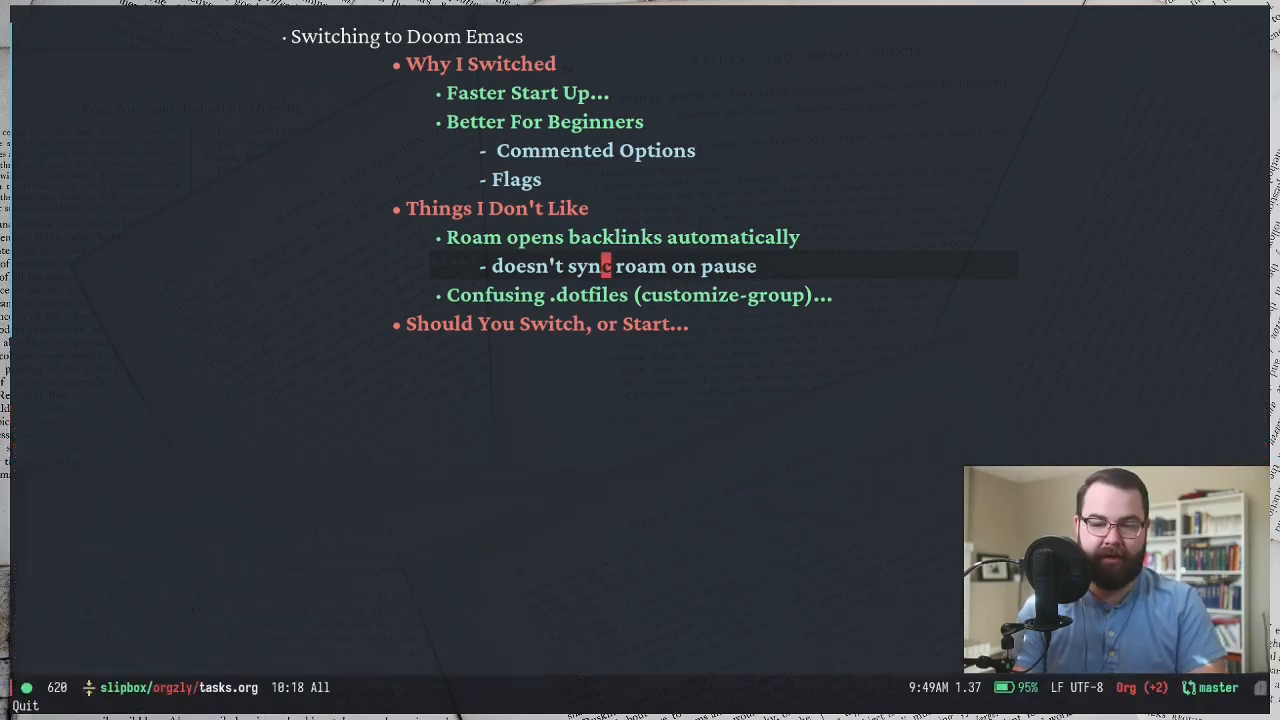
# - Expand the dislike sub-bullets and run M-x customize-group by searching 'custo'
pyautogui.press('TAB')
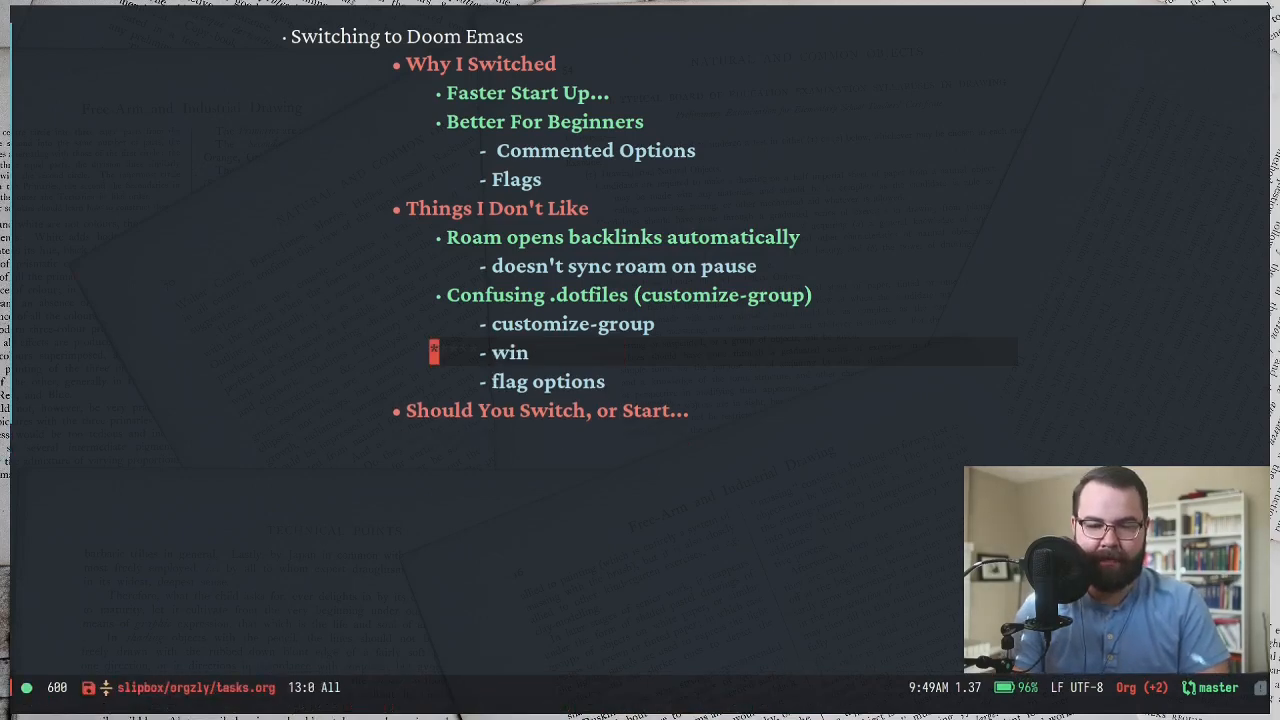
pyautogui.press('up')
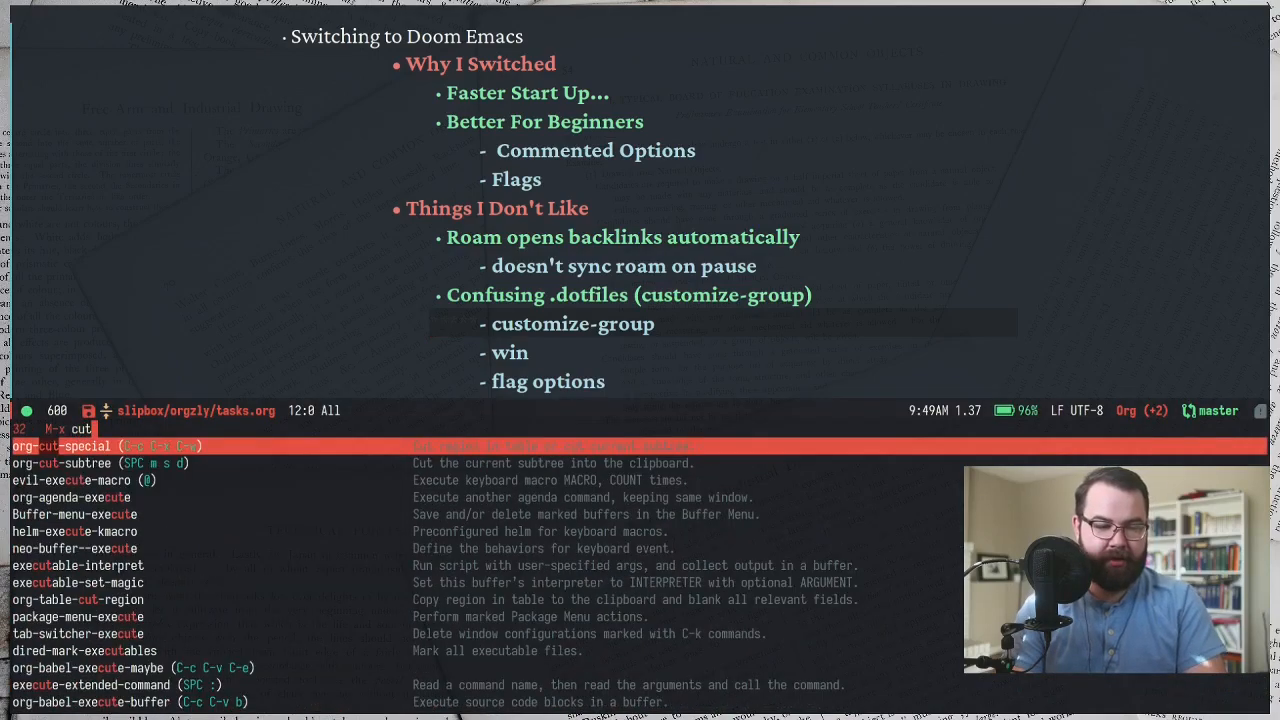
pyautogui.write('custo')
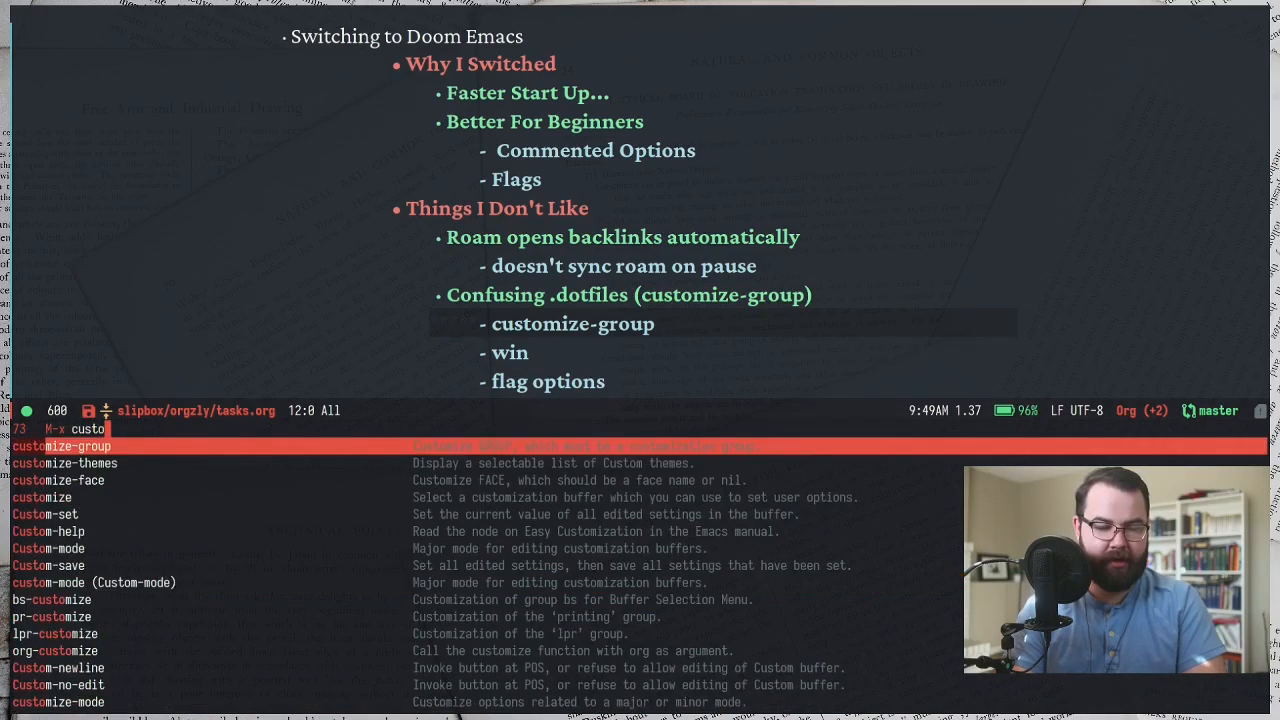
pyautogui.press('Return')
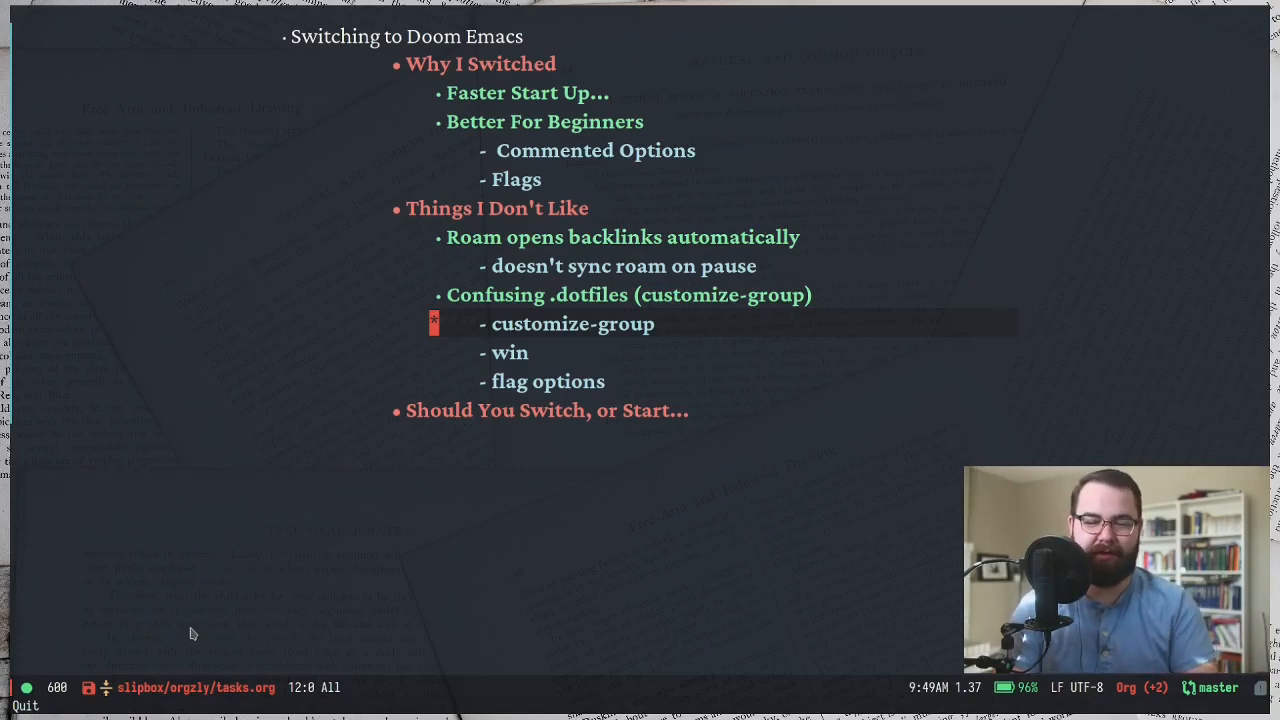
# - Bring up init.el's :lang section showing (org +roam +present)
pyautogui.press('down')
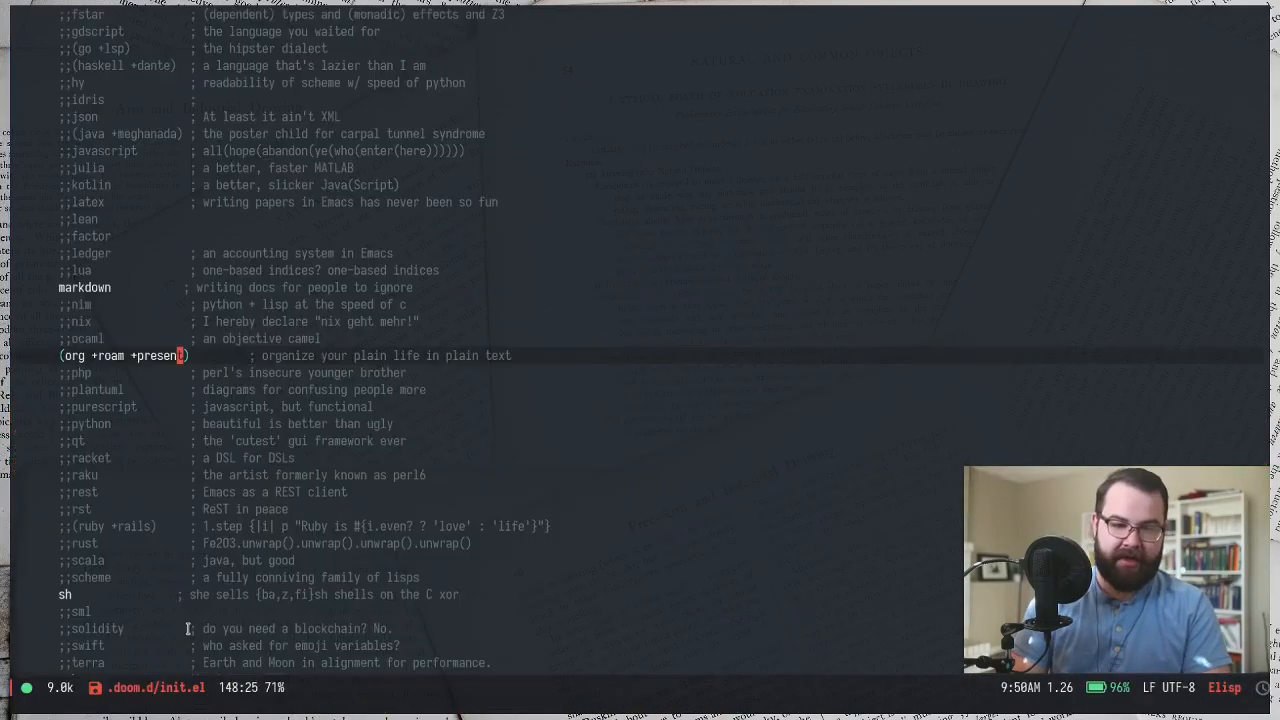
pyautogui.press('up')
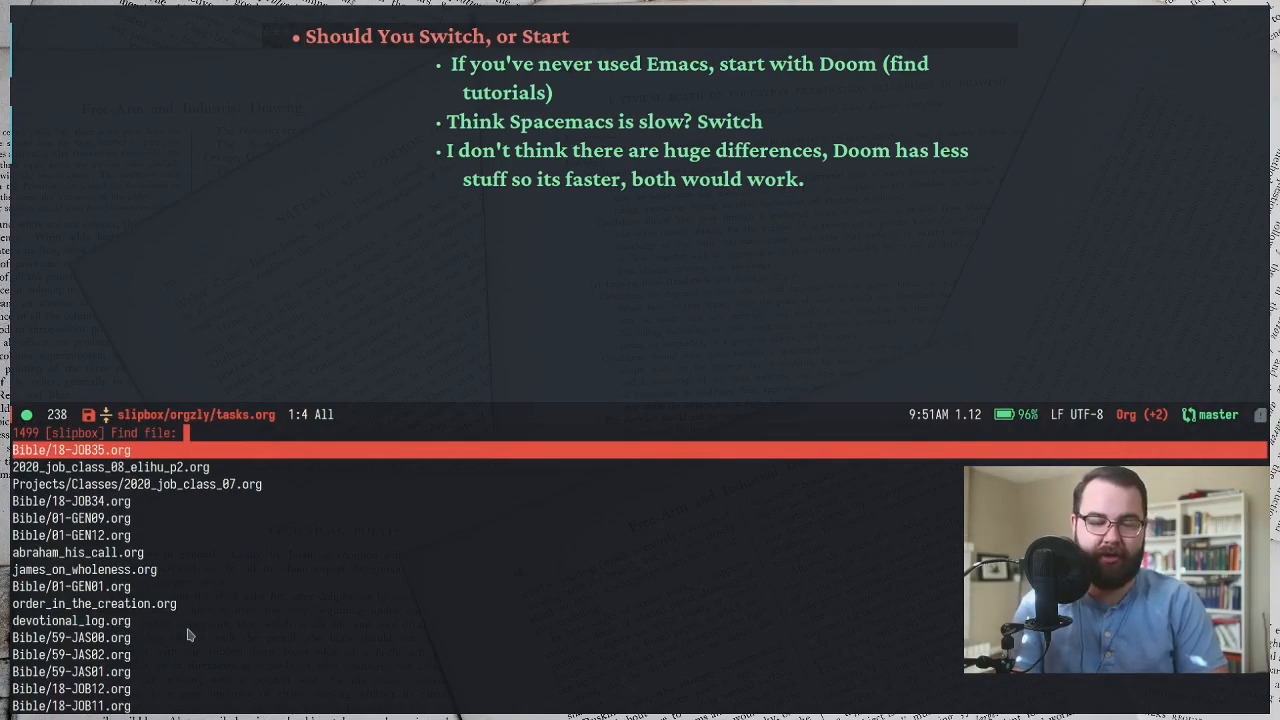
pyautogui.press('escape')
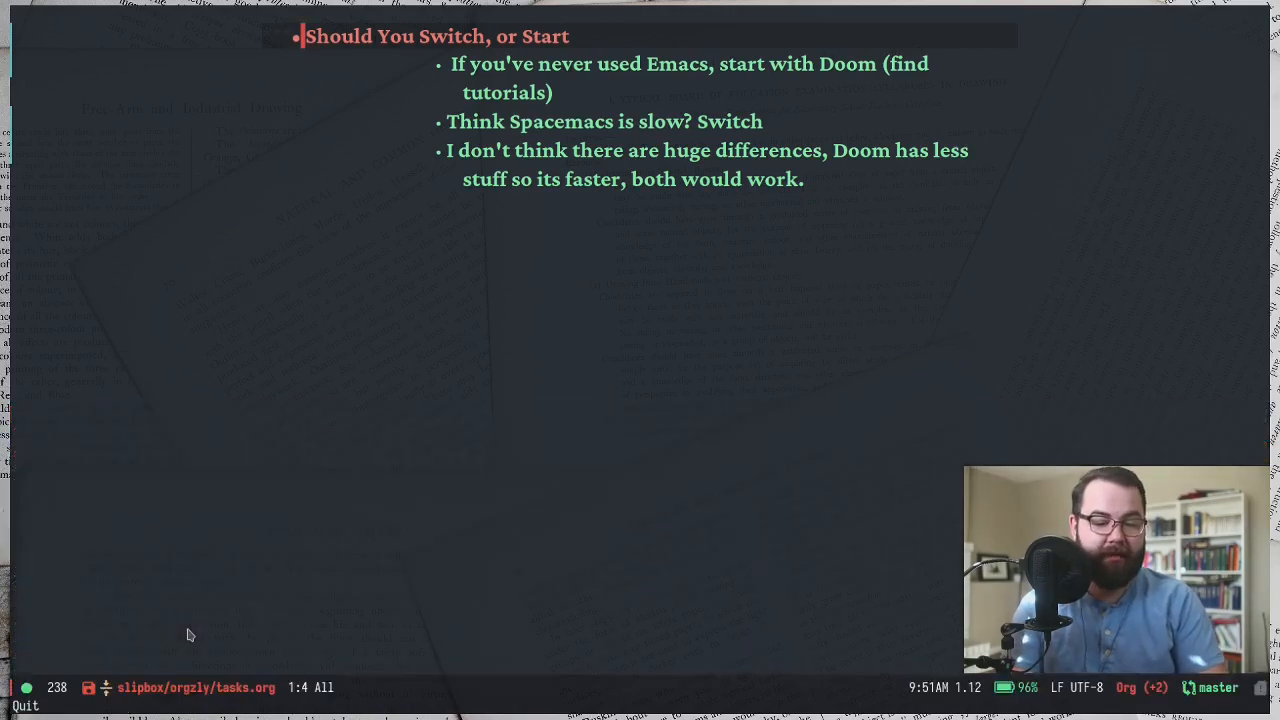
pyautogui.press('alt+x')
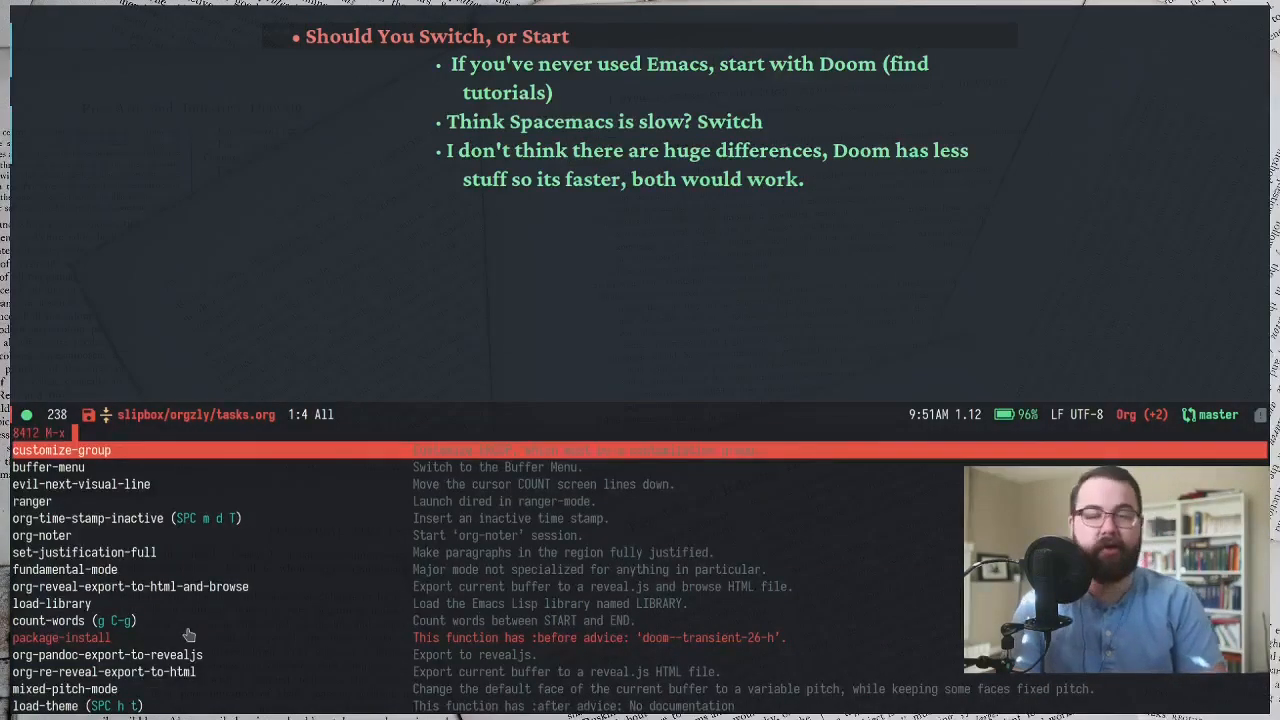
pyautogui.press('escape')
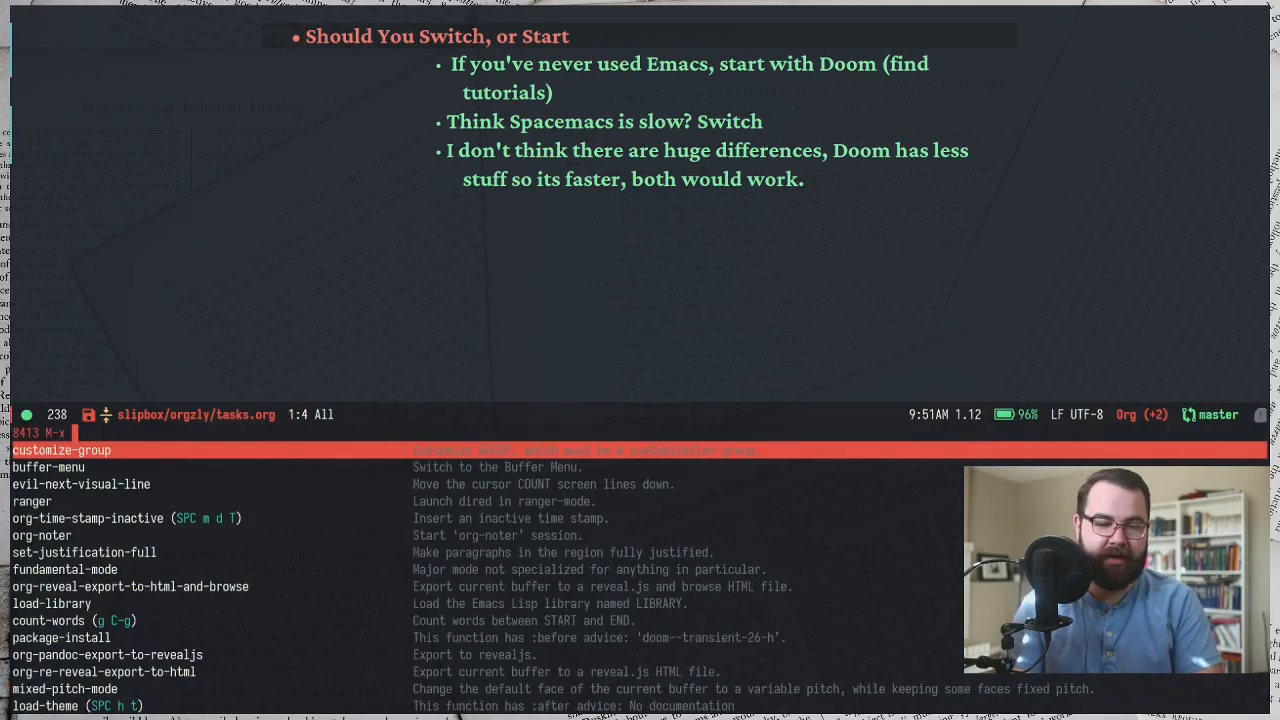
pyautogui.press('Escape')
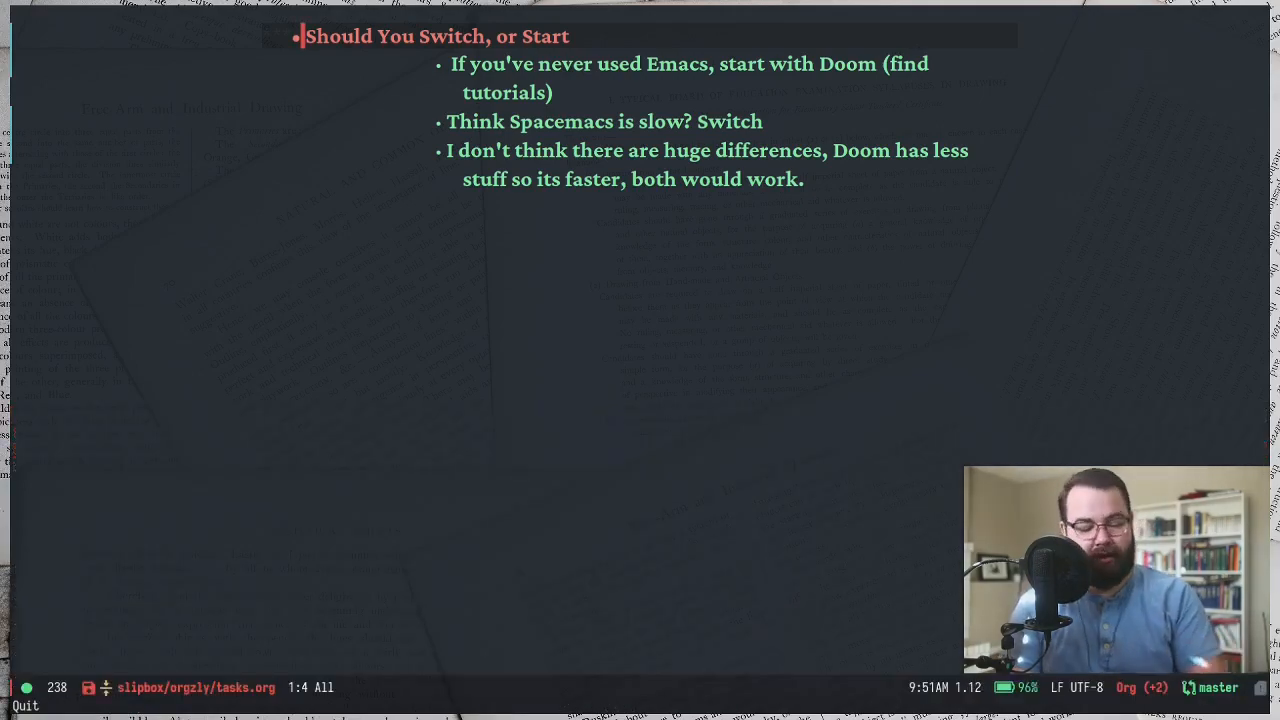